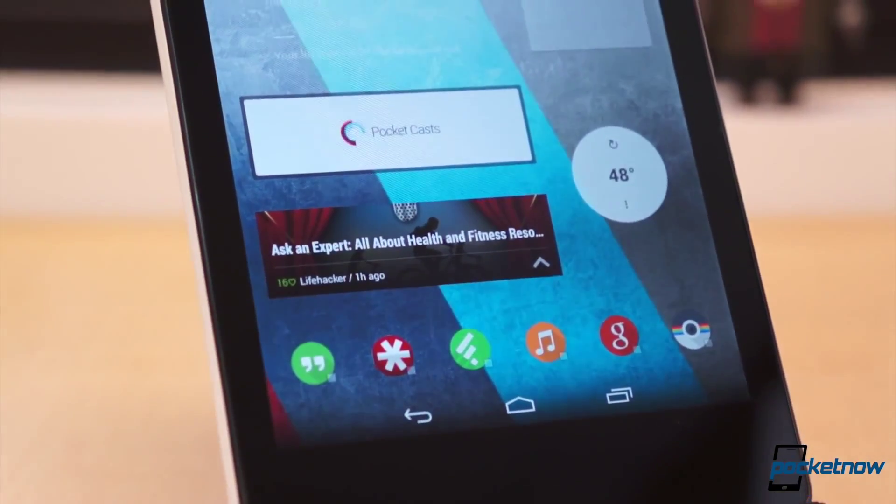
scroll(down, 3)
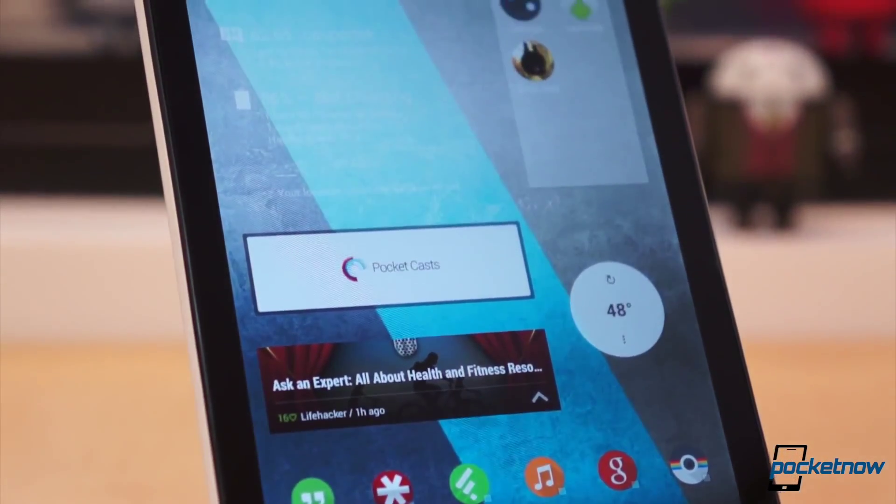